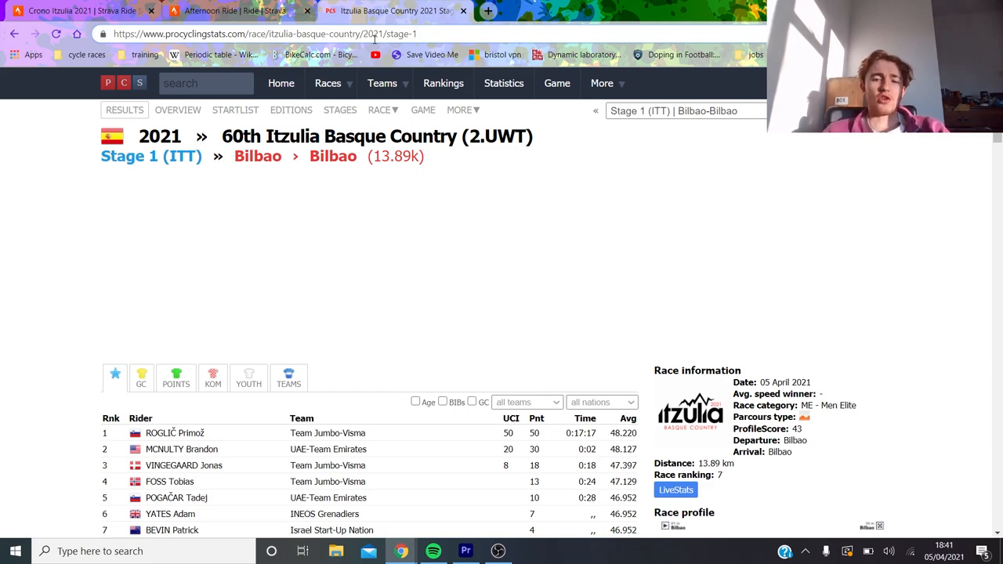
mouse_move(2, 350)
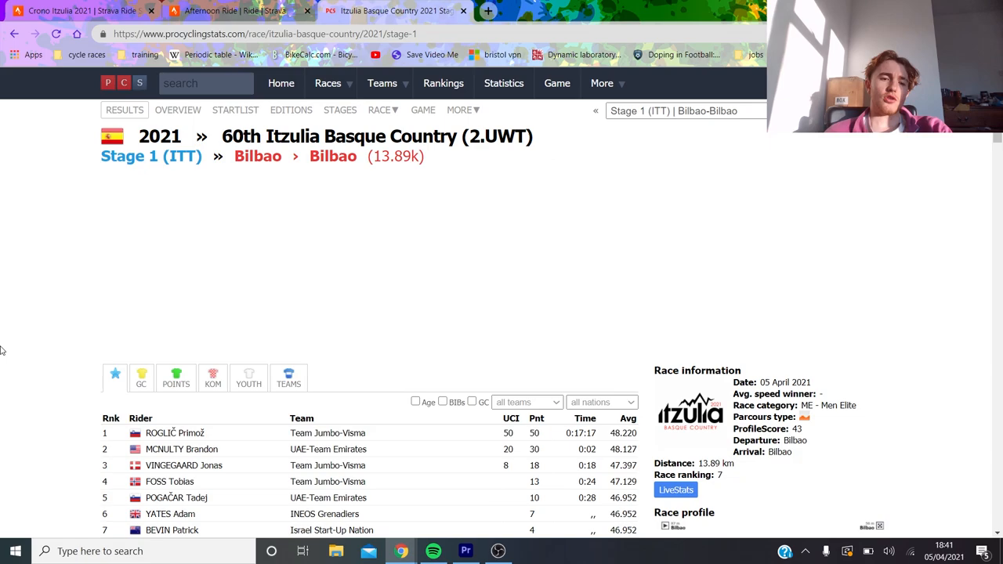
Check the stage results tab, then open the Afternoon Ride's Analysis view in Strava
scroll("down", 3)
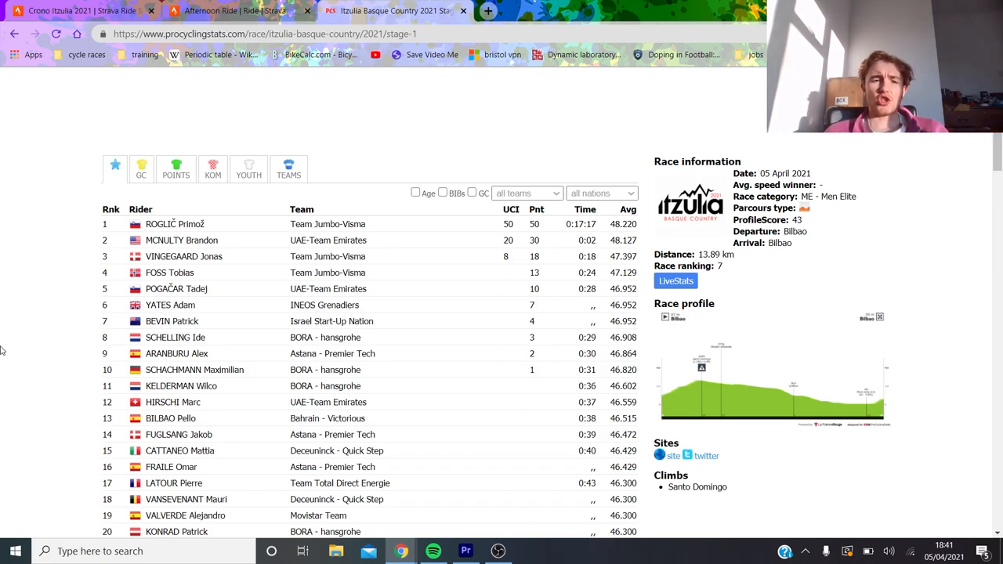
mouse_move(183, 257)
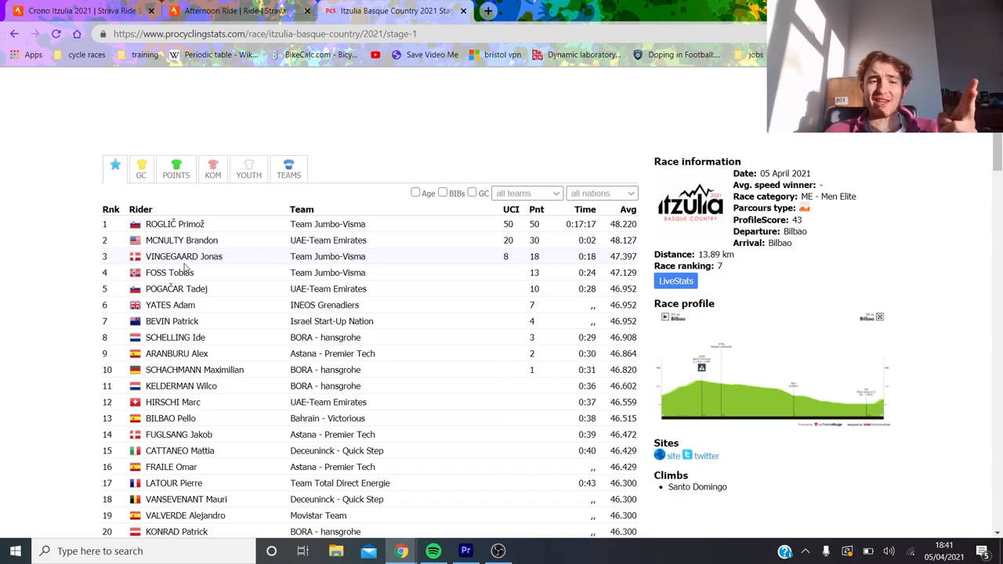
mouse_move(169, 272)
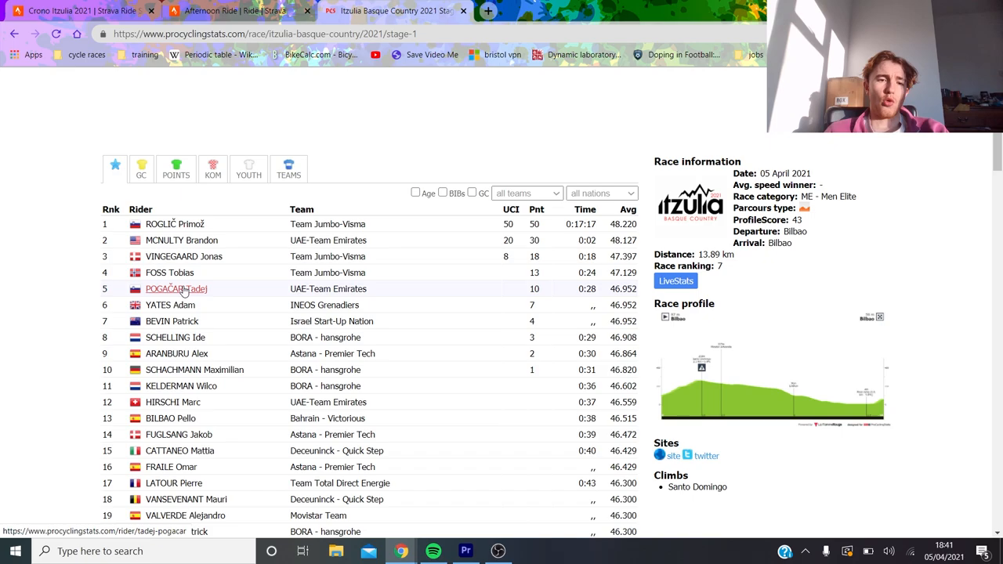
mouse_move(170, 305)
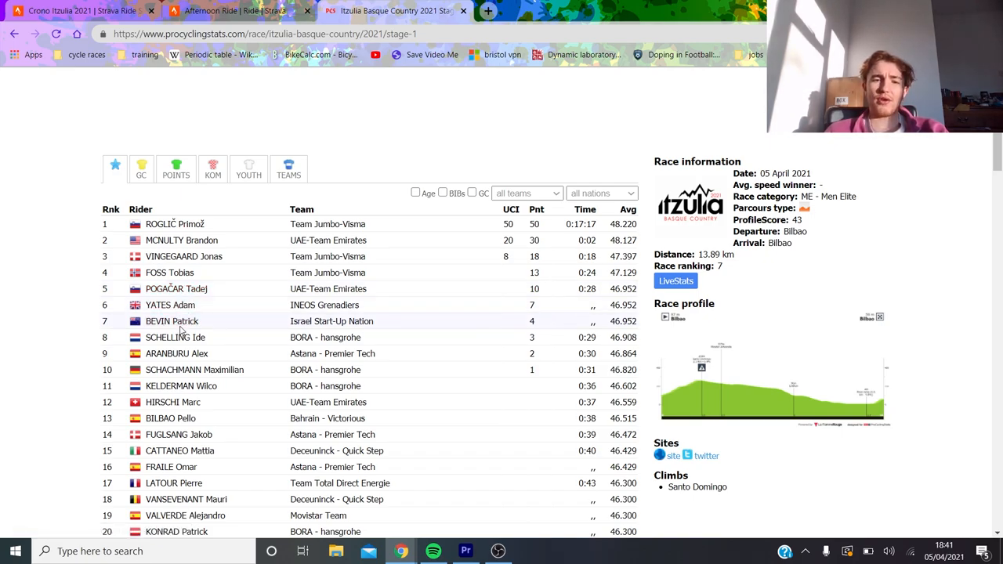
mouse_move(174, 338)
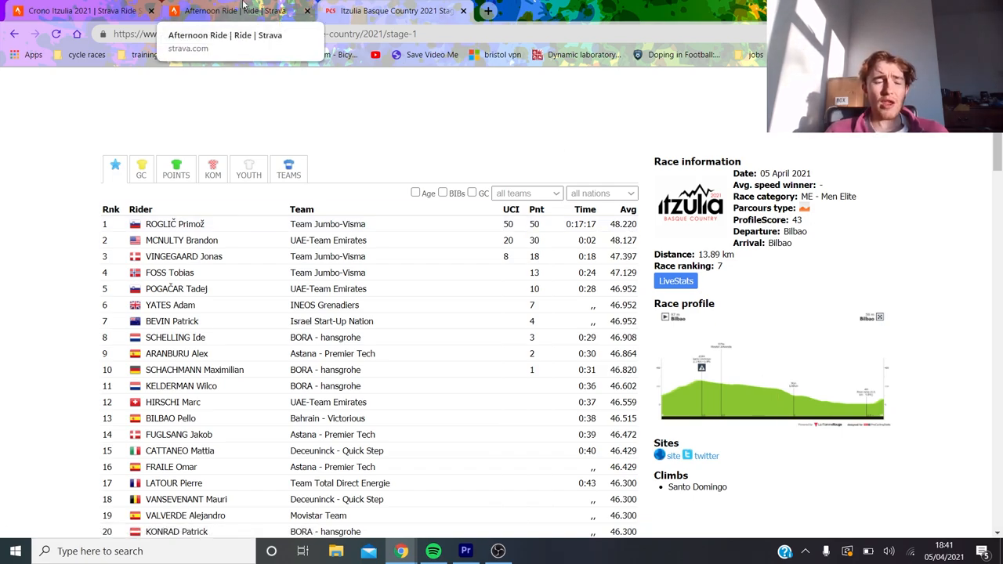
left_click(235, 12)
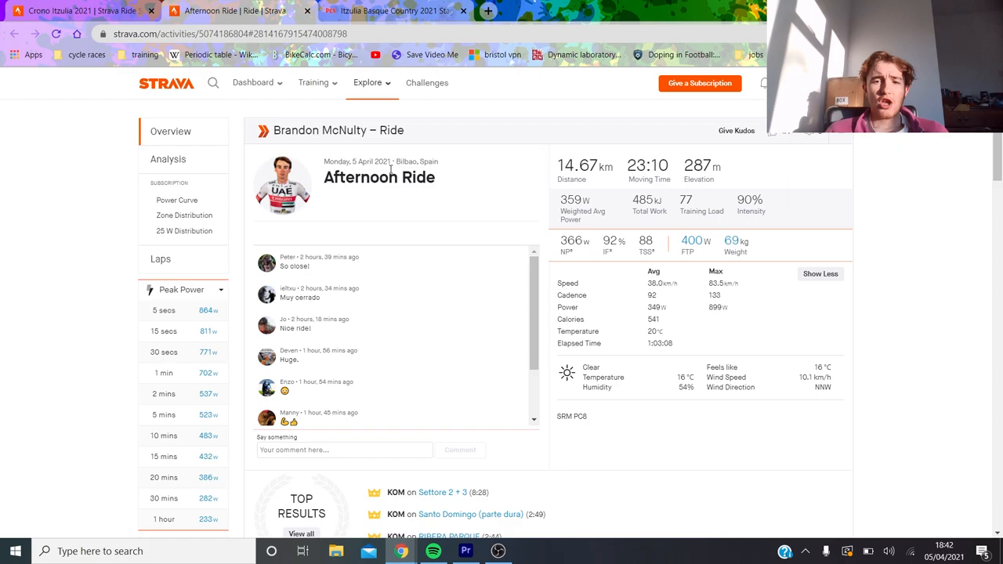
left_click(392, 10)
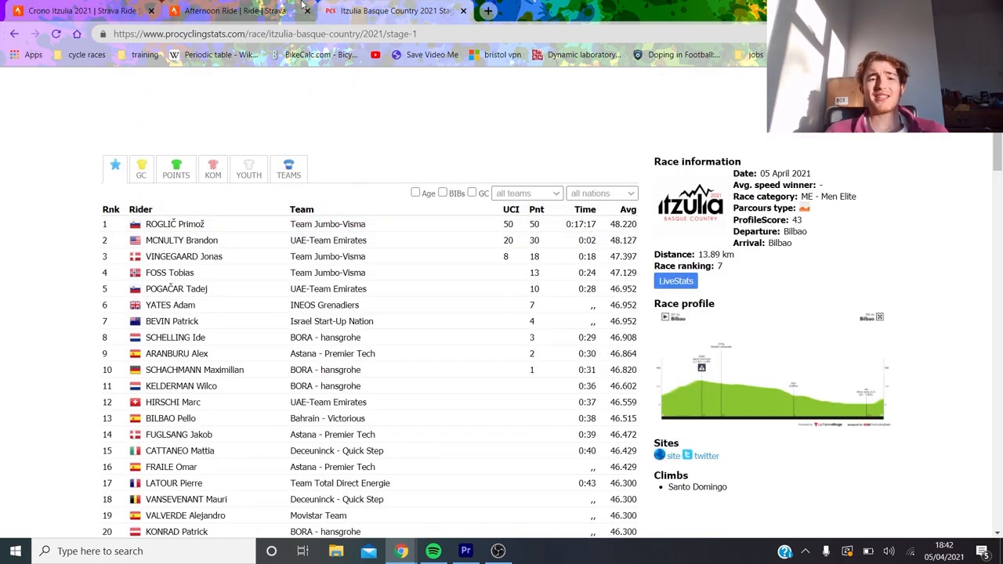
left_click(227, 12)
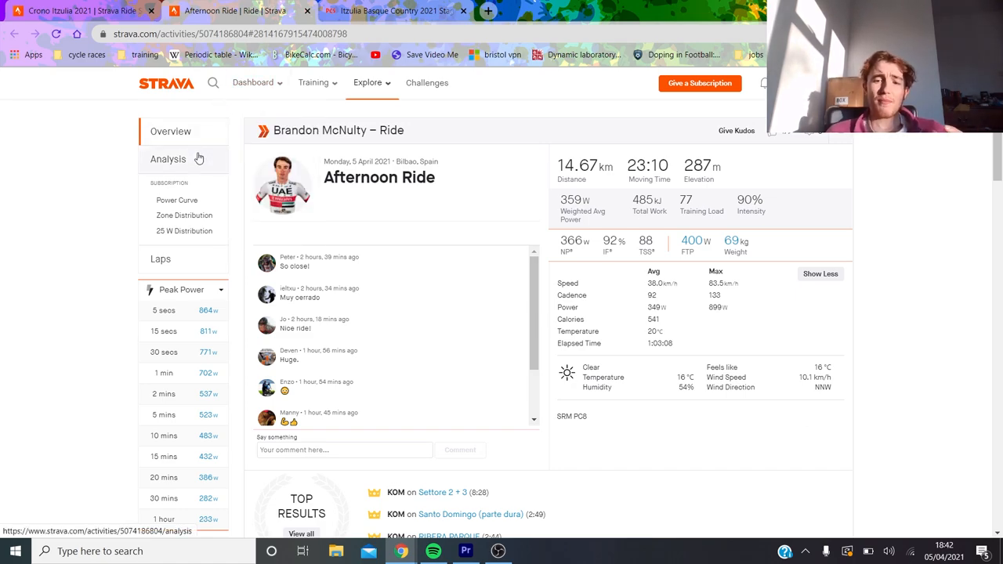
left_click(168, 160)
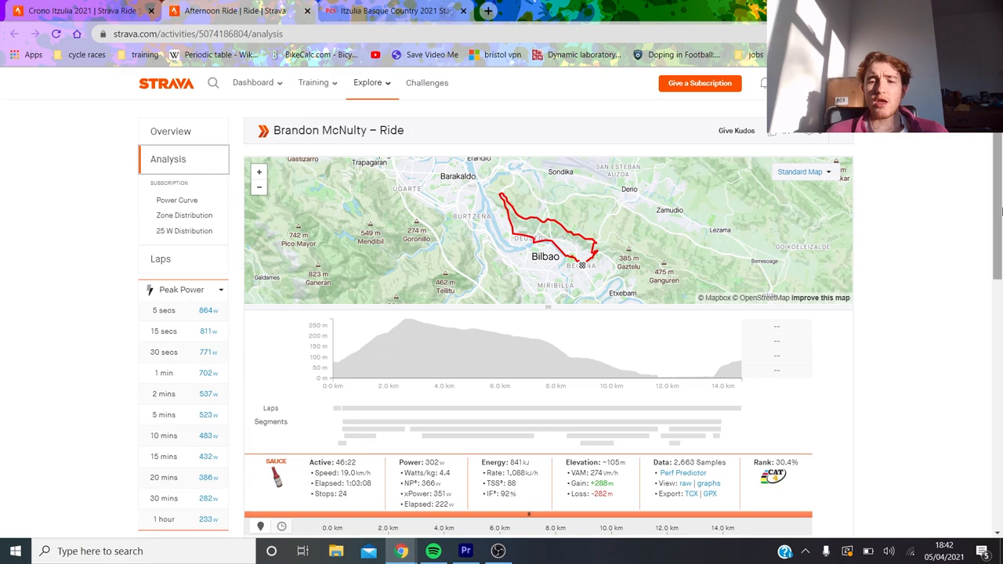
Scroll down the ride analysis page toward the elevation and power charts
scroll("down", 3)
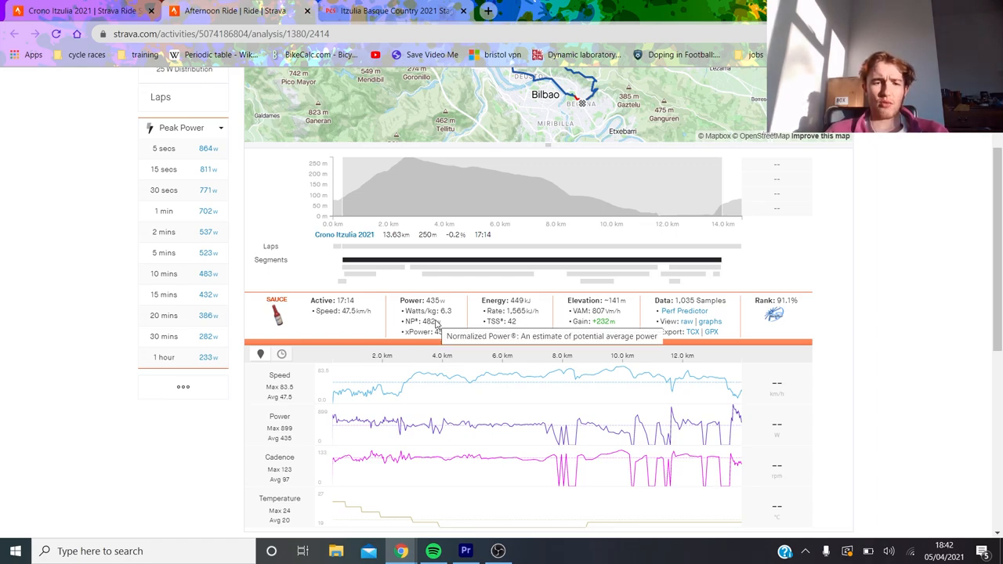
mouse_move(304, 439)
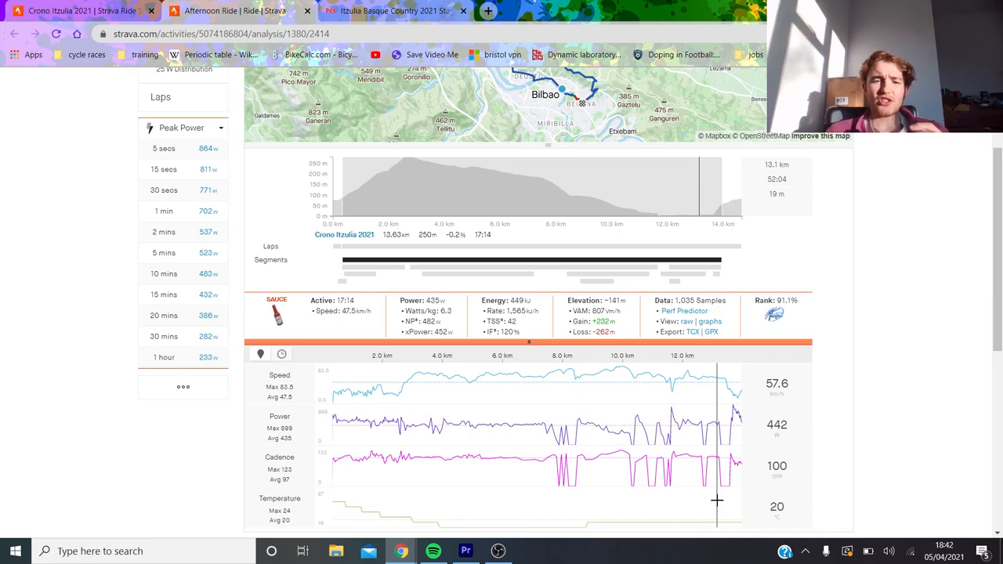
mouse_move(366, 271)
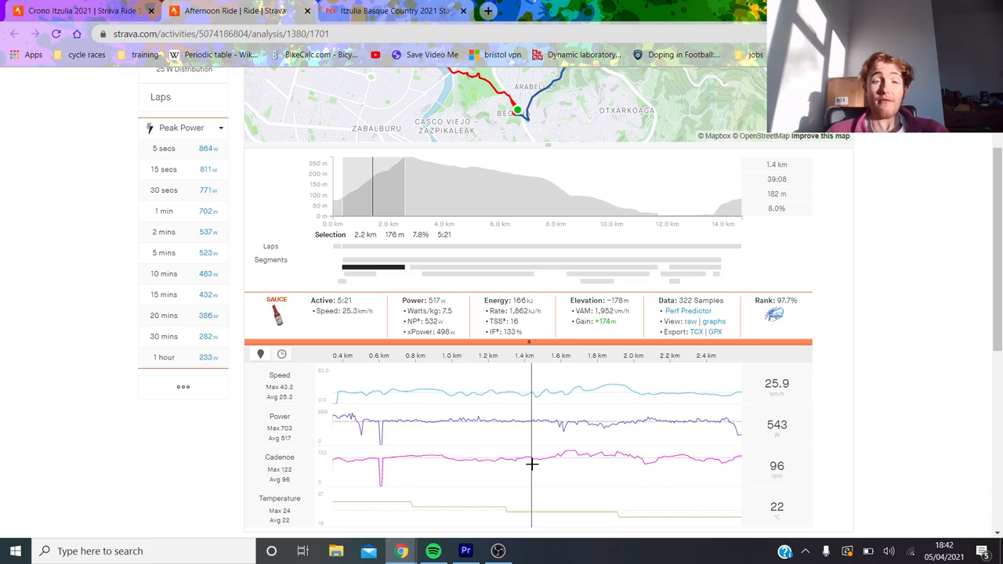
mouse_move(376, 274)
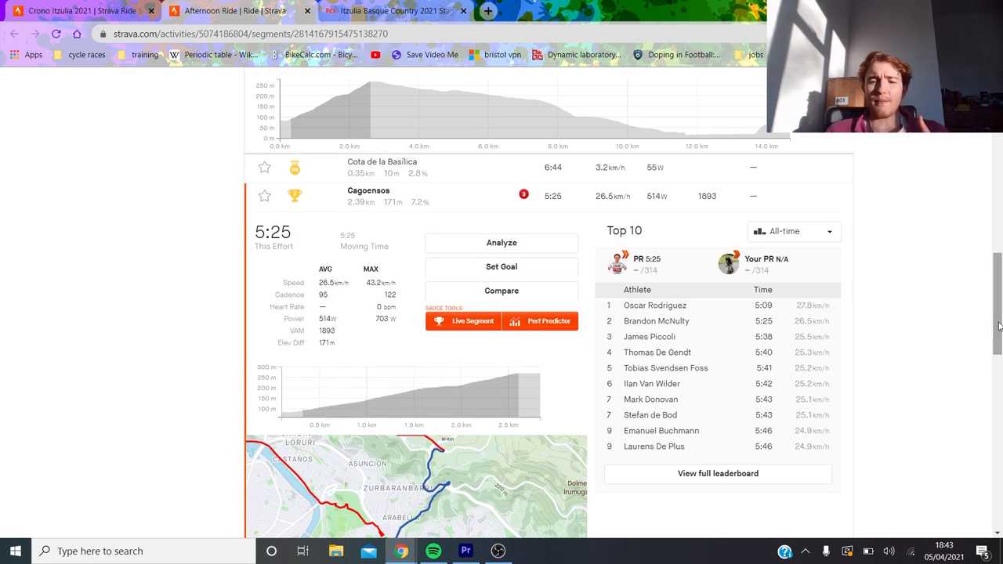
mouse_move(765, 361)
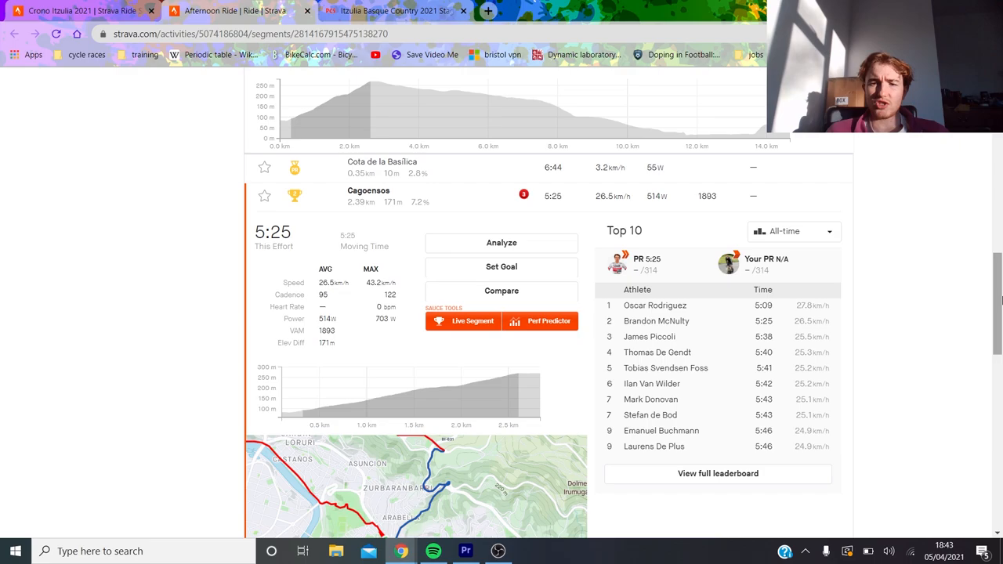
Isolate the 5-minute peak power effort (2.1 km, 523 W) in the analysis charts
left_click(168, 159)
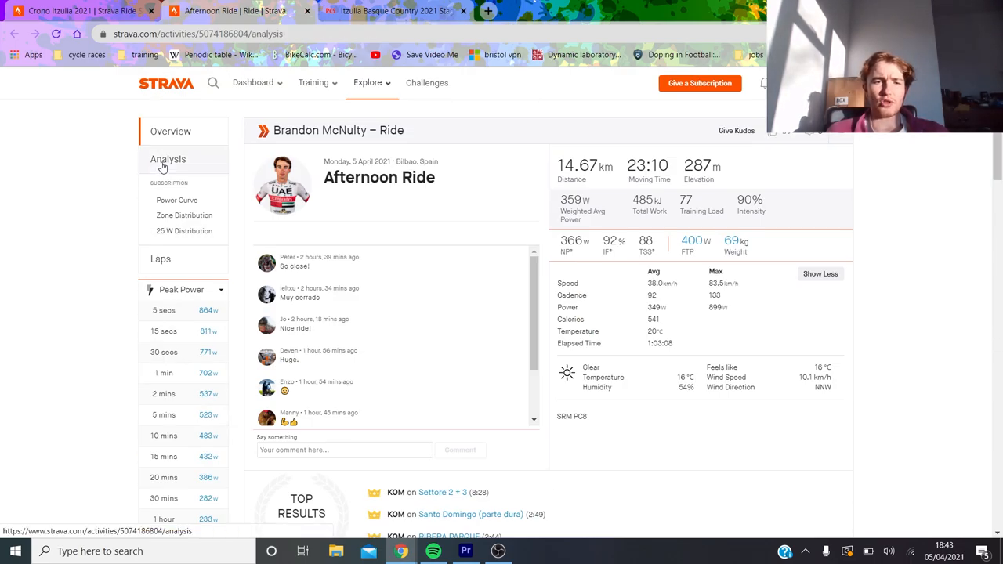
scroll("down", 3)
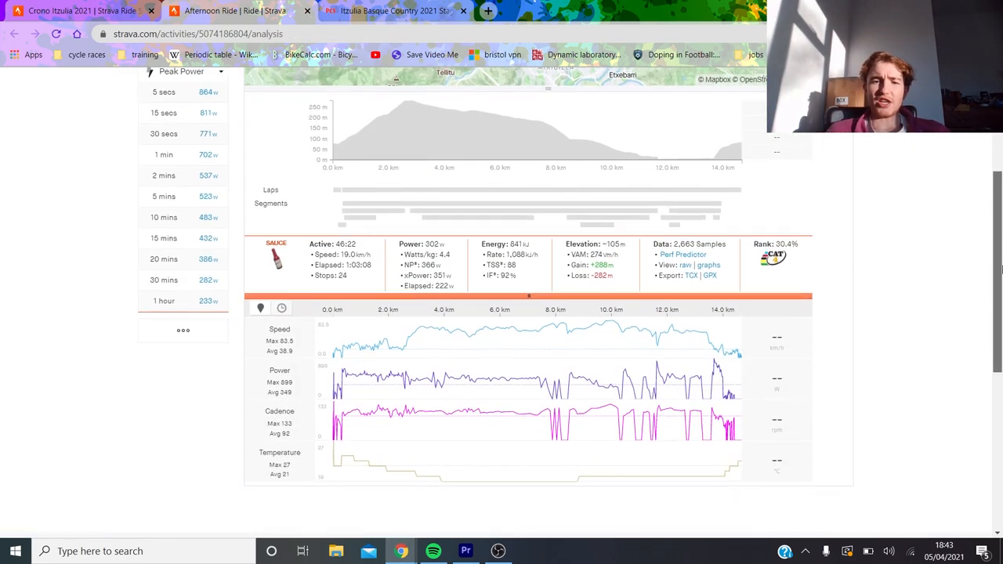
mouse_move(356, 211)
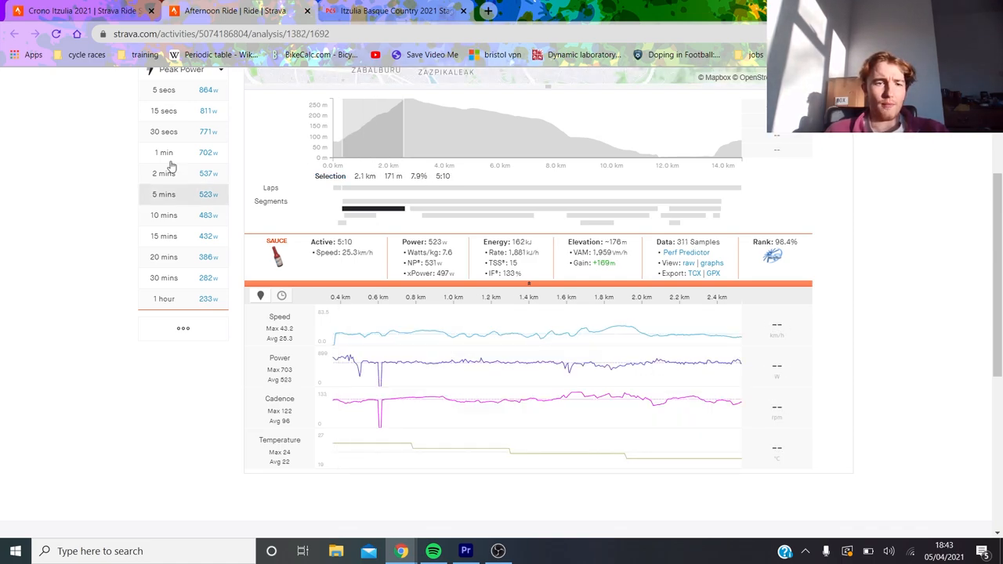
left_click(163, 194)
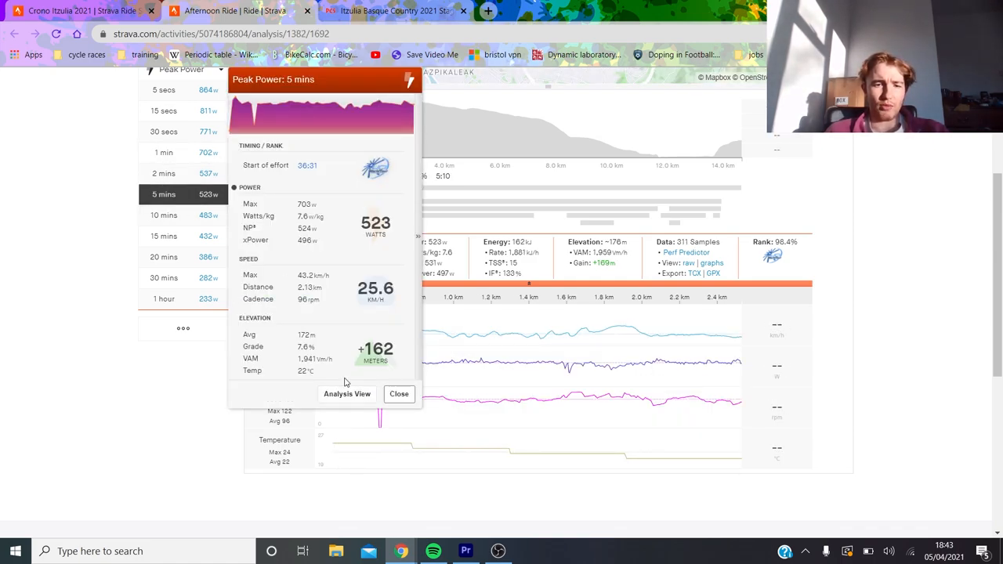
left_click(399, 394)
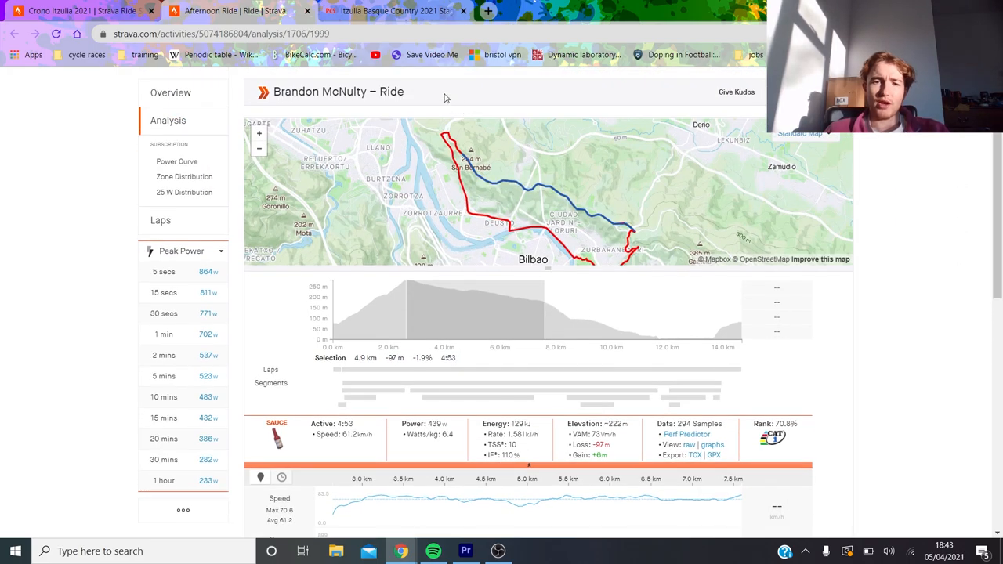
Select the 8.6–10.2 km stretch on the elevation chart and review its stats
scroll("down", 3)
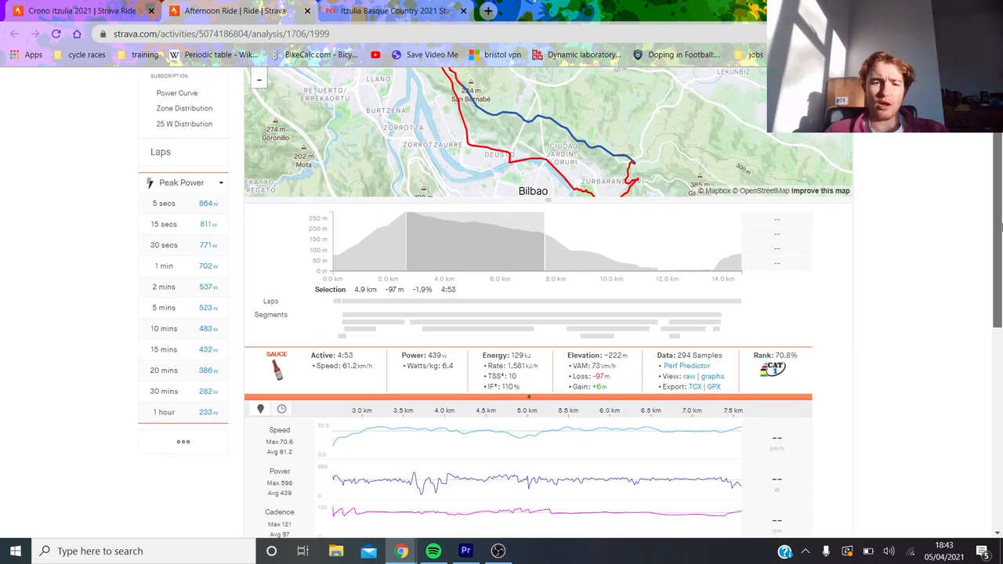
scroll("down", 3)
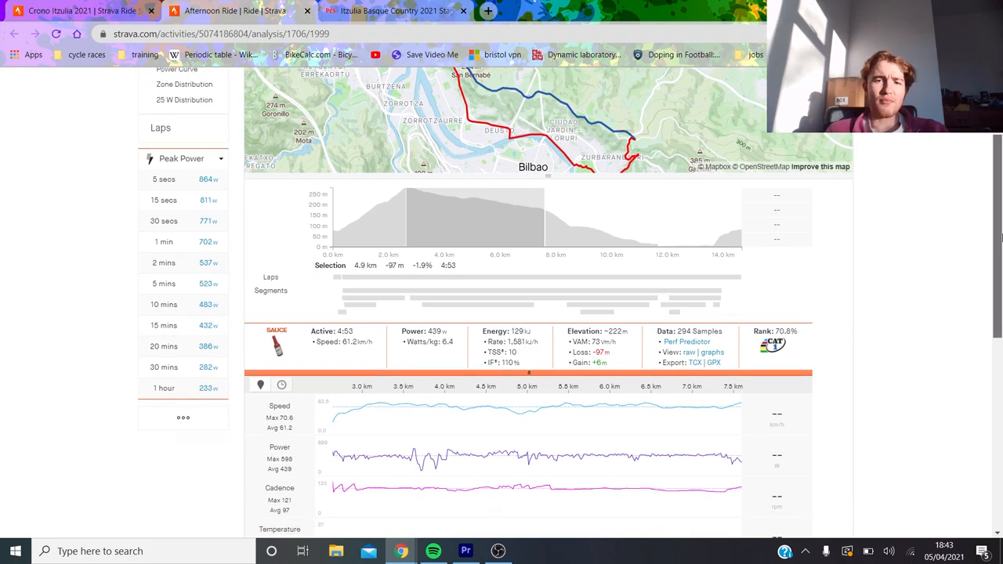
mouse_move(368, 444)
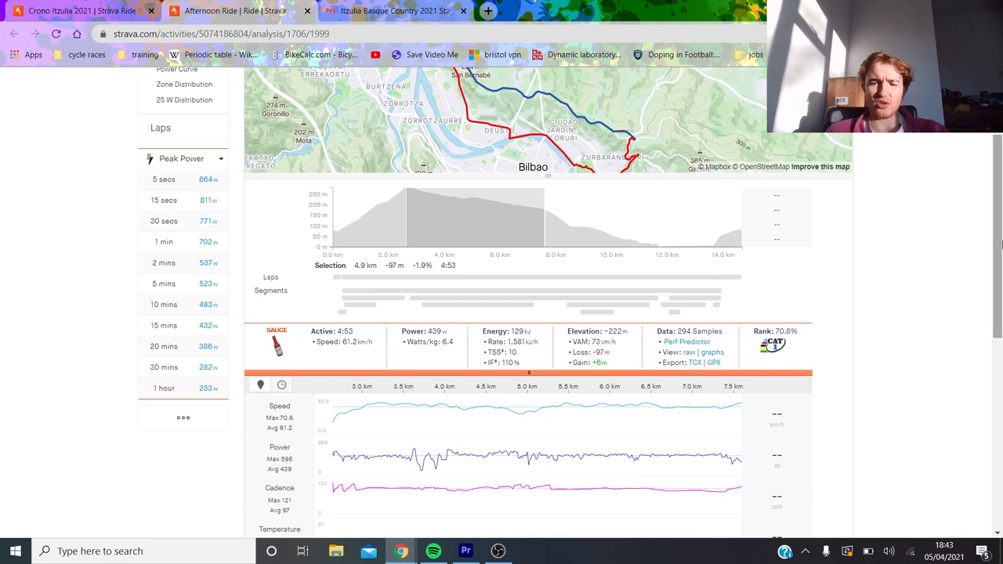
scroll("down", 3)
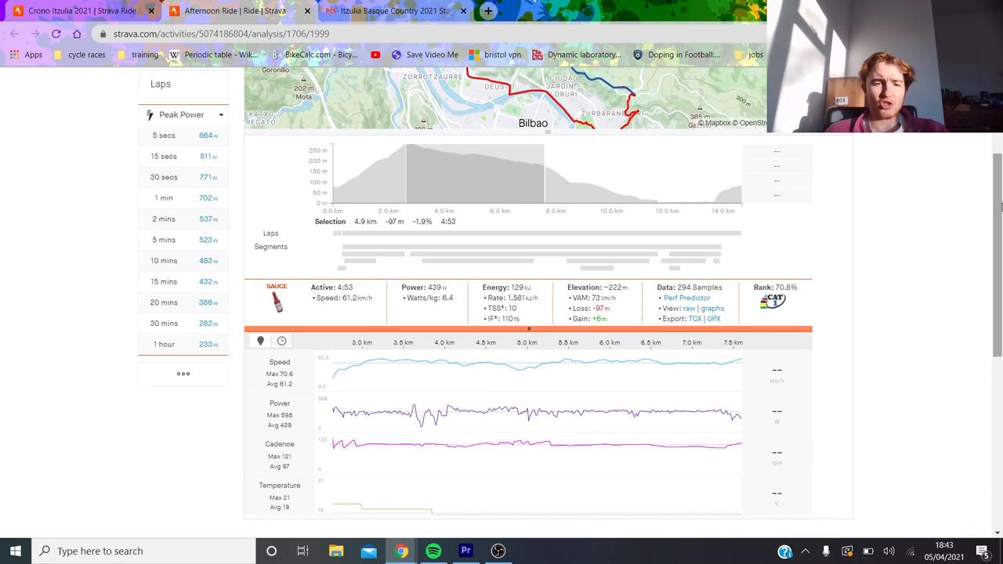
mouse_move(384, 367)
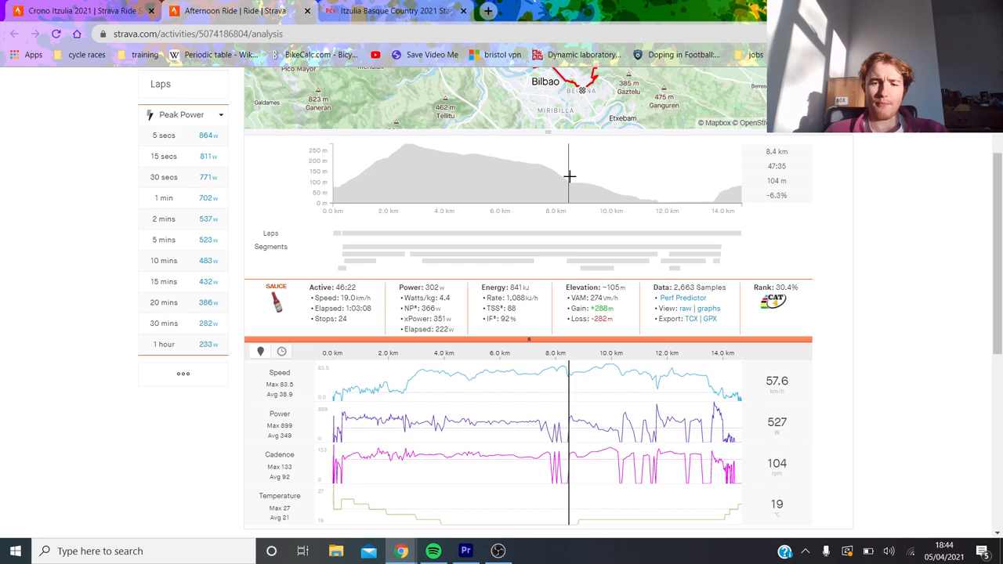
left_click_drag(570, 177, 617, 202)
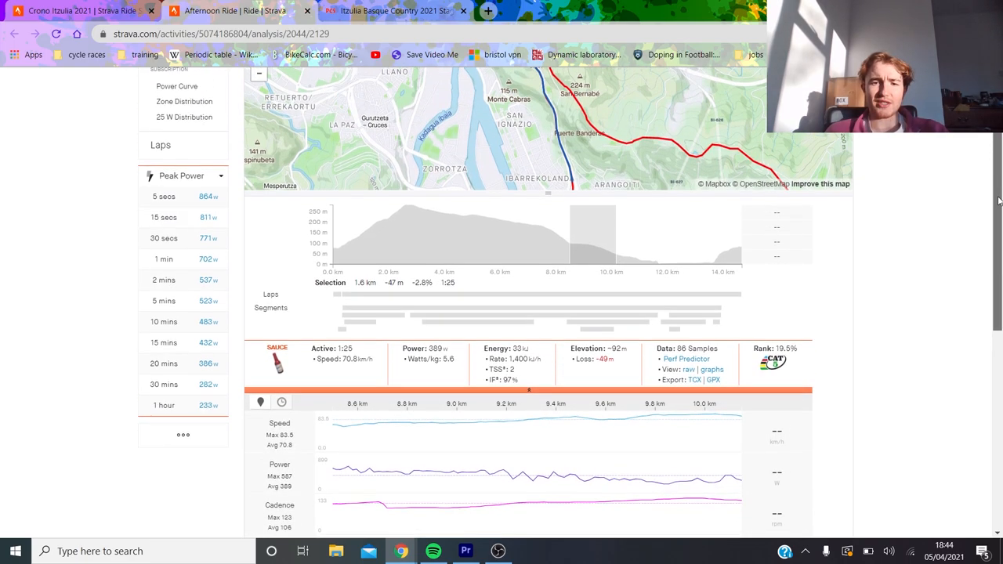
scroll("down", 3)
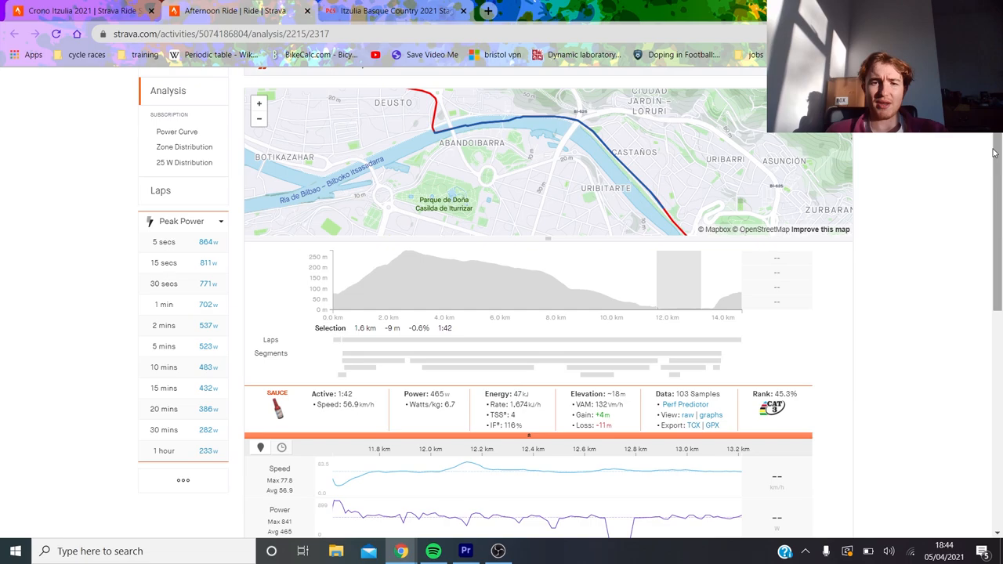
scroll("down", 3)
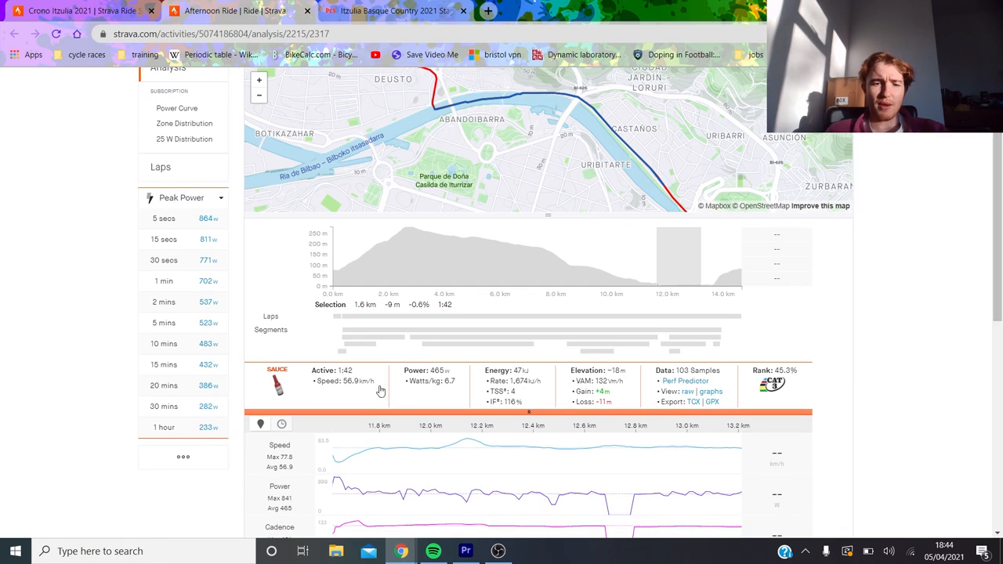
scroll("down", 3)
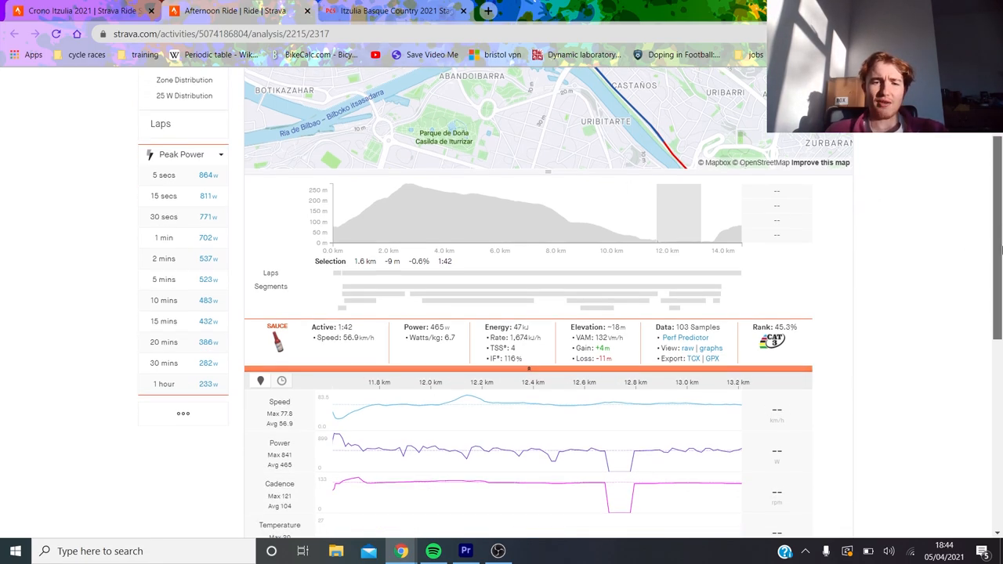
scroll("down", 3)
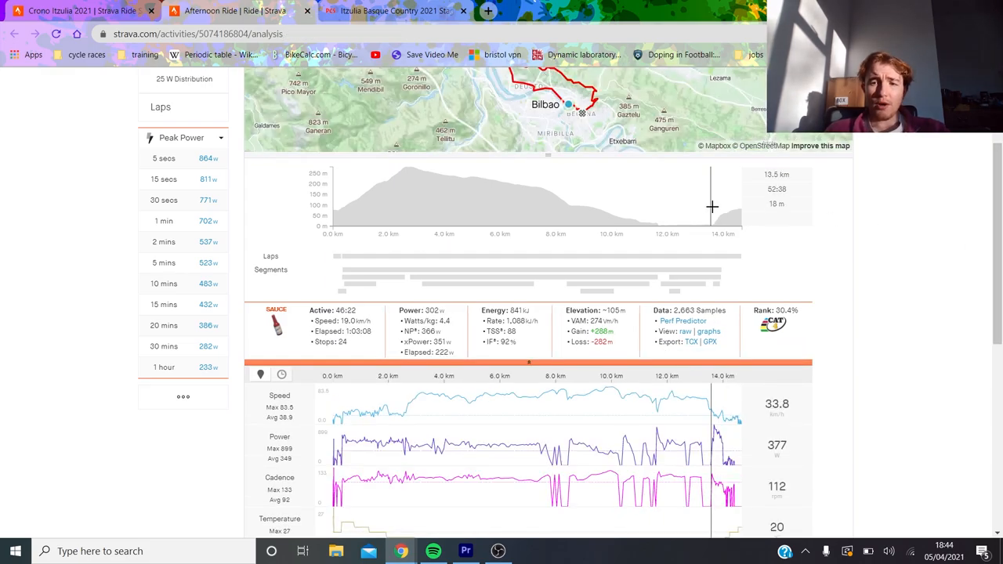
Select the 2.2 km climb at 7.8% averaging 522 W over 5:14
left_click(715, 287)
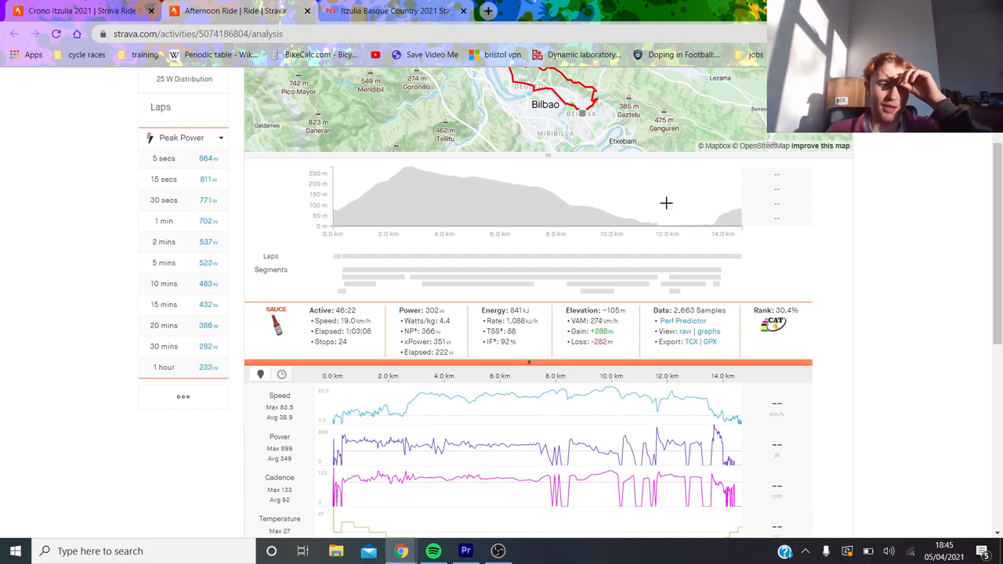
mouse_move(368, 278)
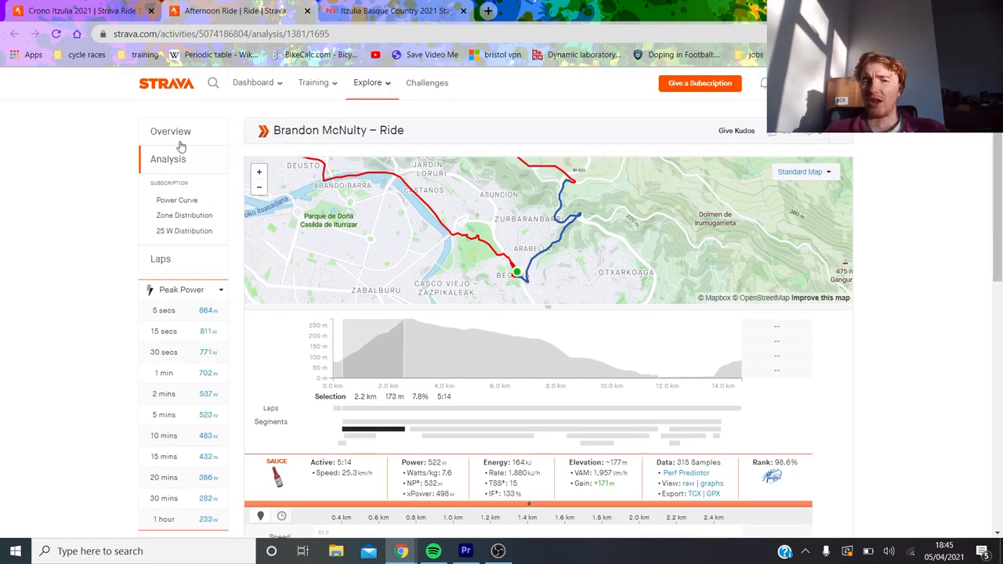
Review the ride overview, then return to the analysis and check the 9 km middle stretch
left_click(170, 131)
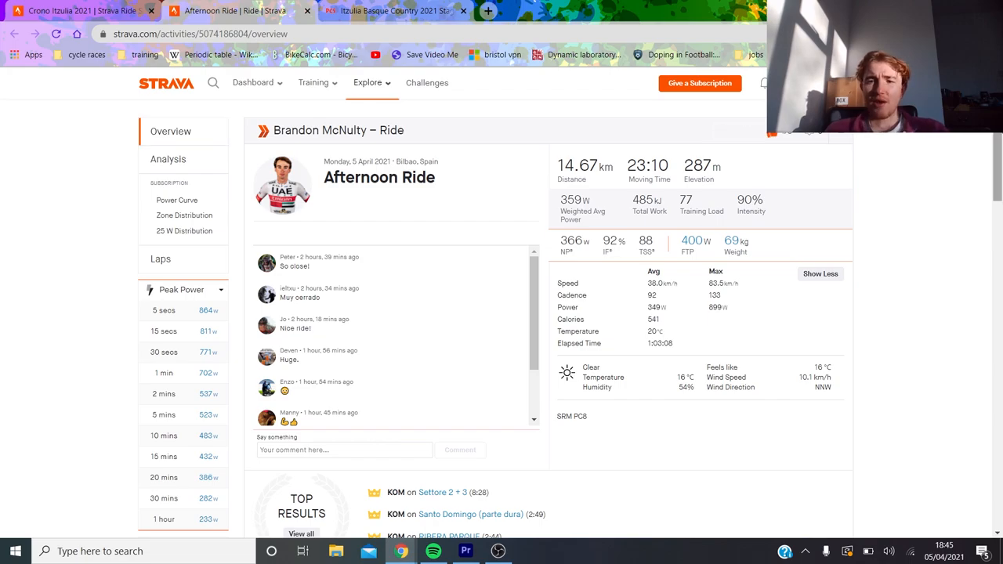
scroll("down", 3)
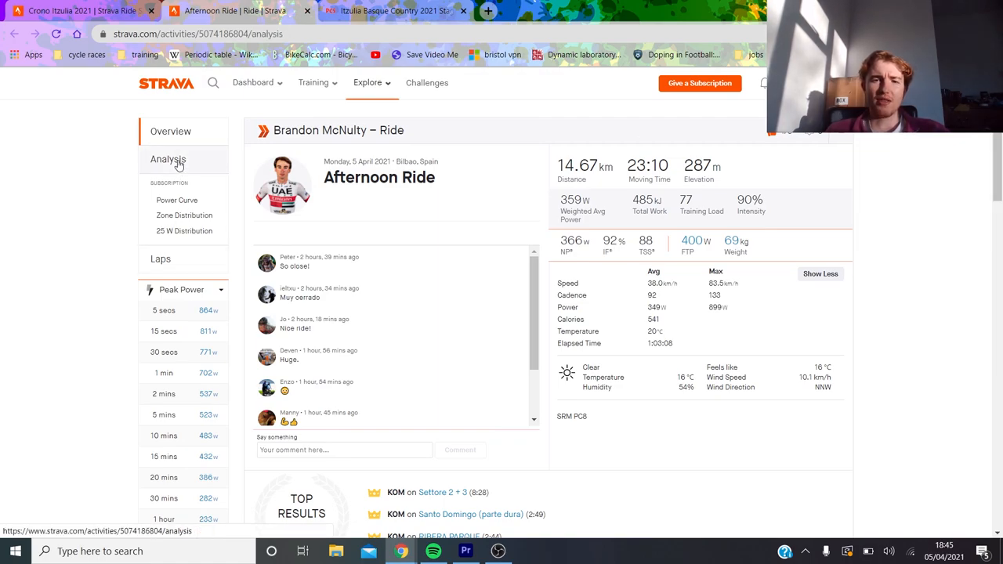
left_click(168, 159)
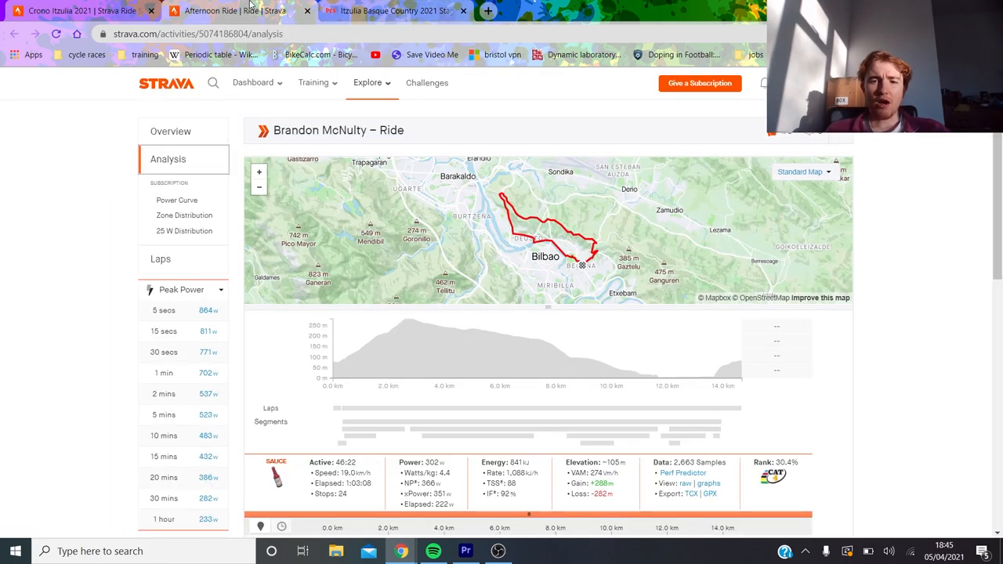
scroll("down", 3)
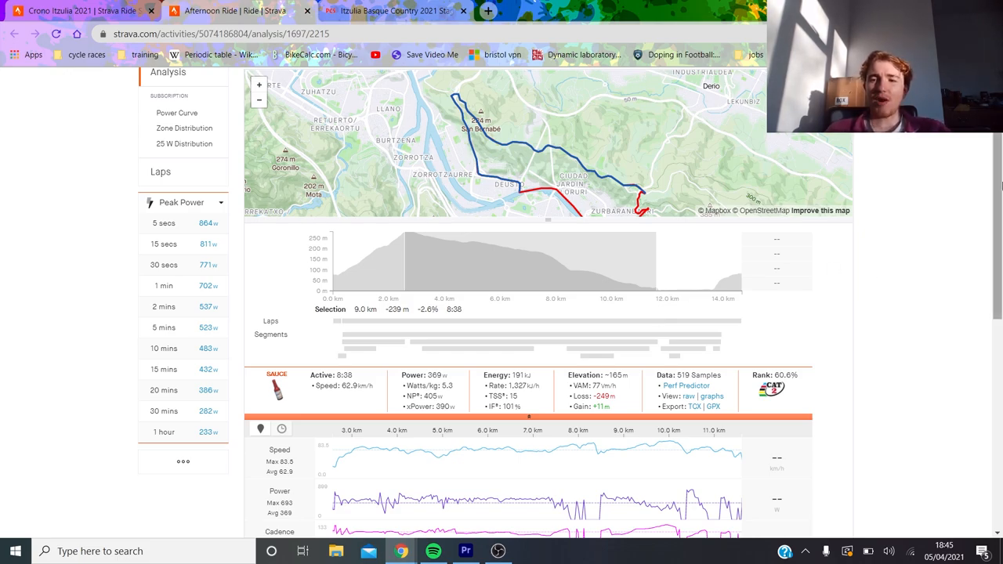
scroll("down", 3)
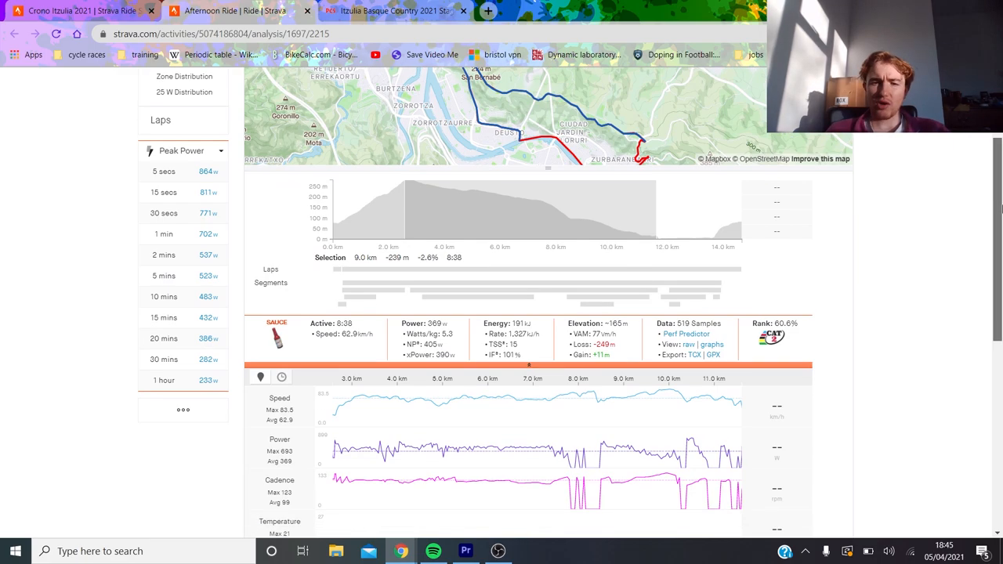
scroll("down", 3)
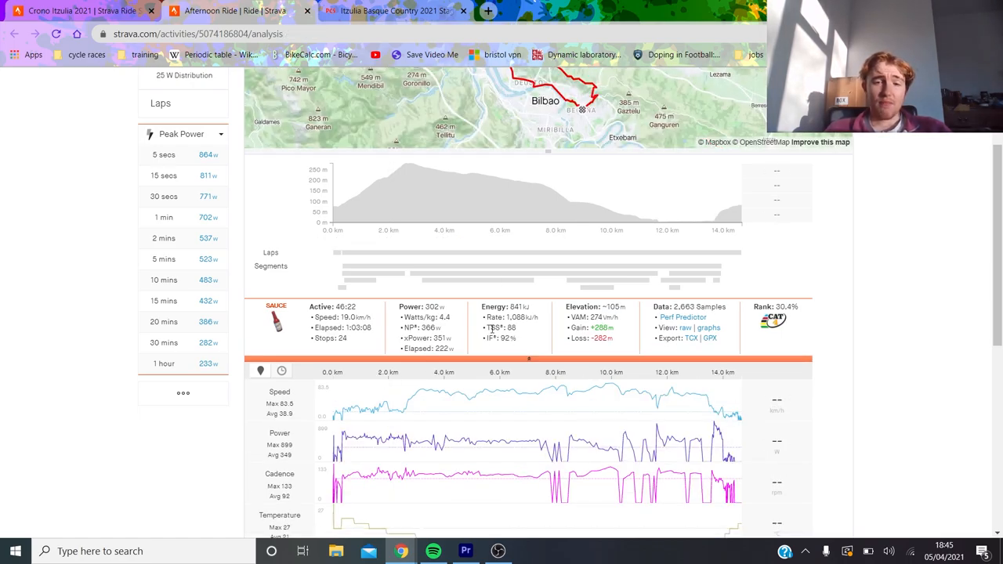
mouse_move(548, 272)
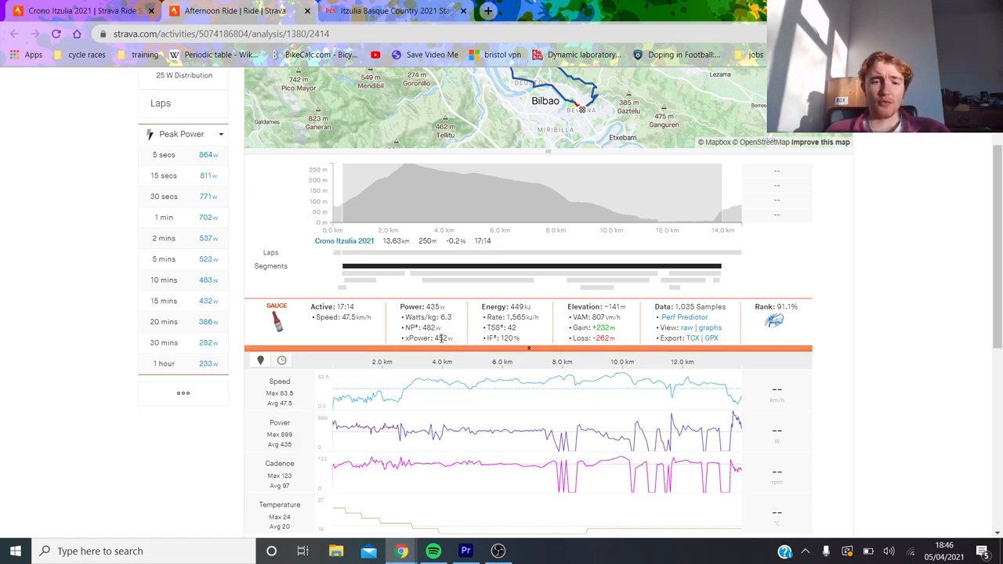
mouse_move(489, 338)
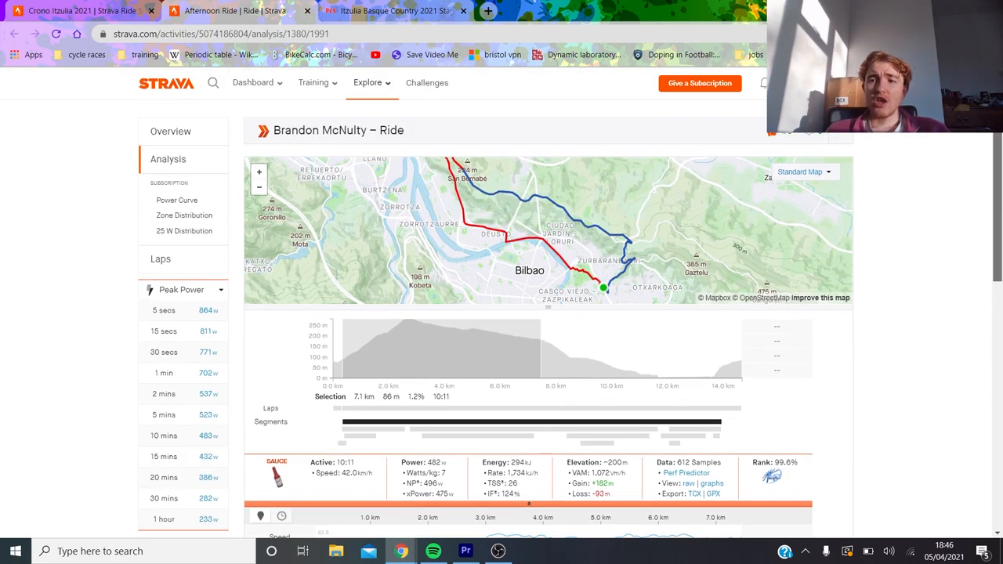
Return to the stage 1 results, McNulty second to Roglič by two seconds
left_click(392, 11)
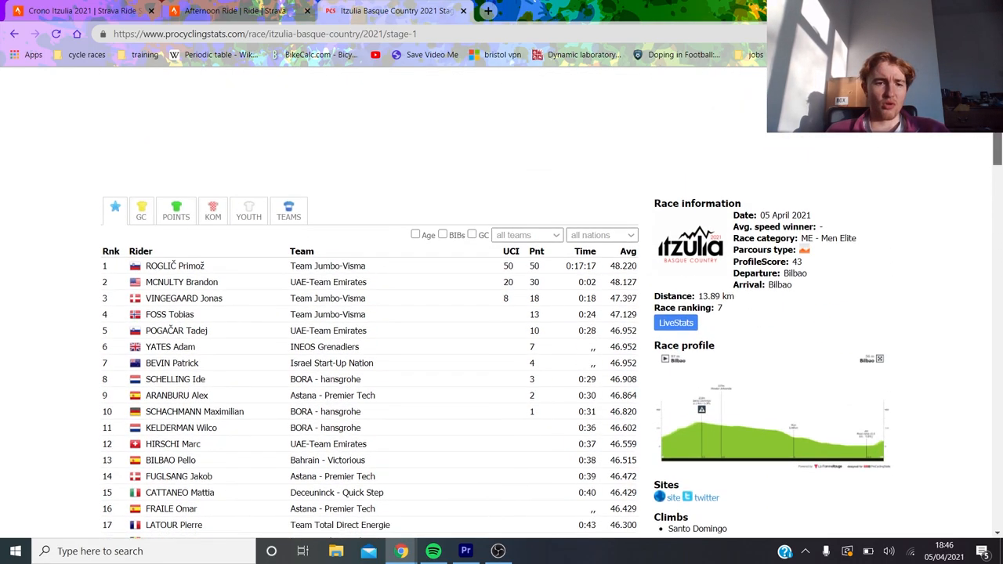
Switch to Stage 2 Zalla–Sestao and scroll down to its profile and route map
left_click(672, 110)
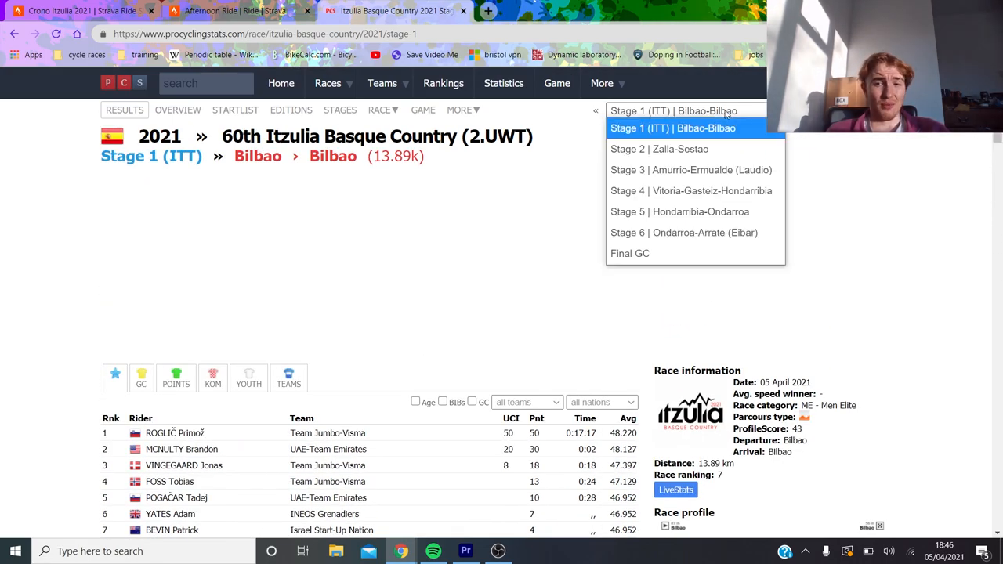
left_click(660, 149)
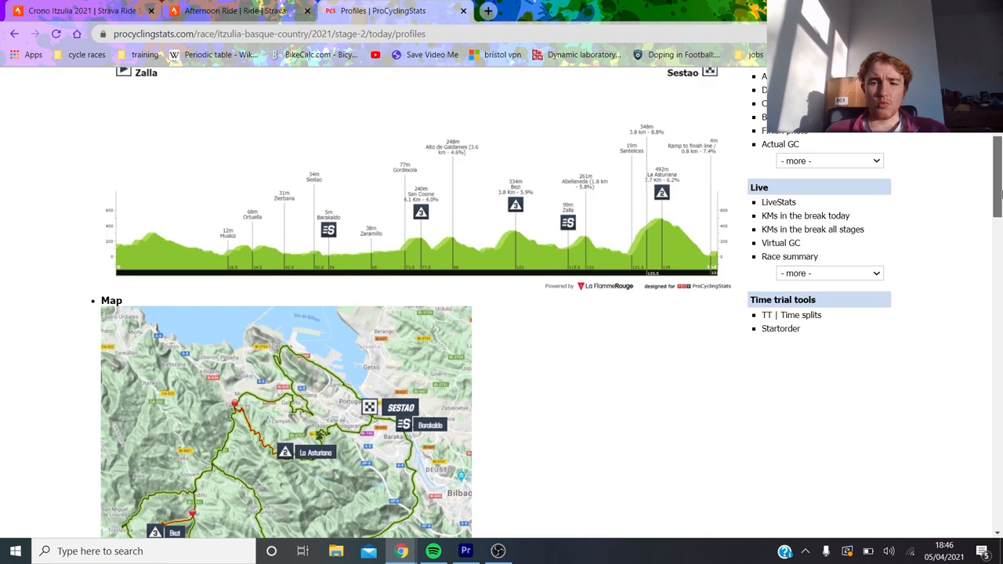
scroll("down", 3)
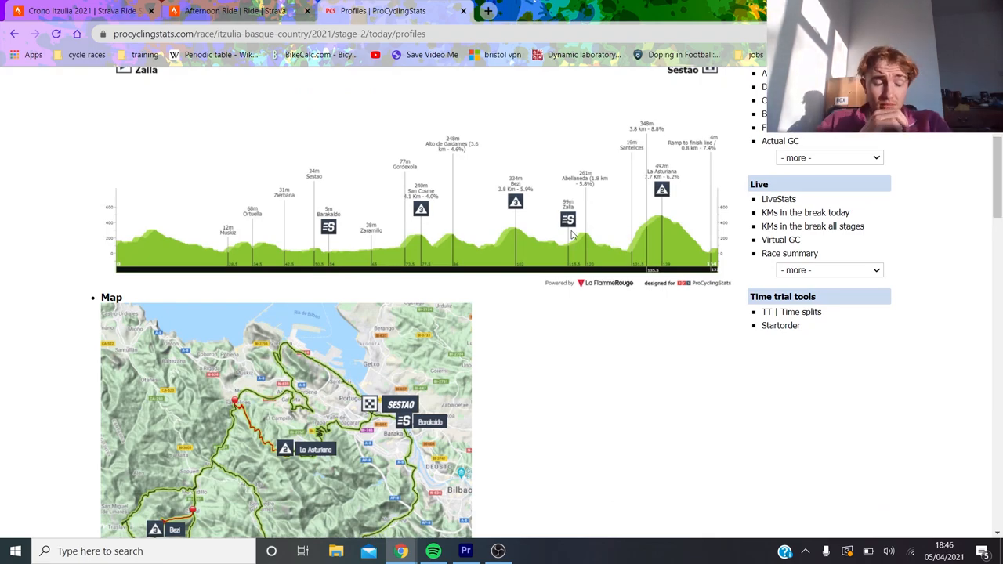